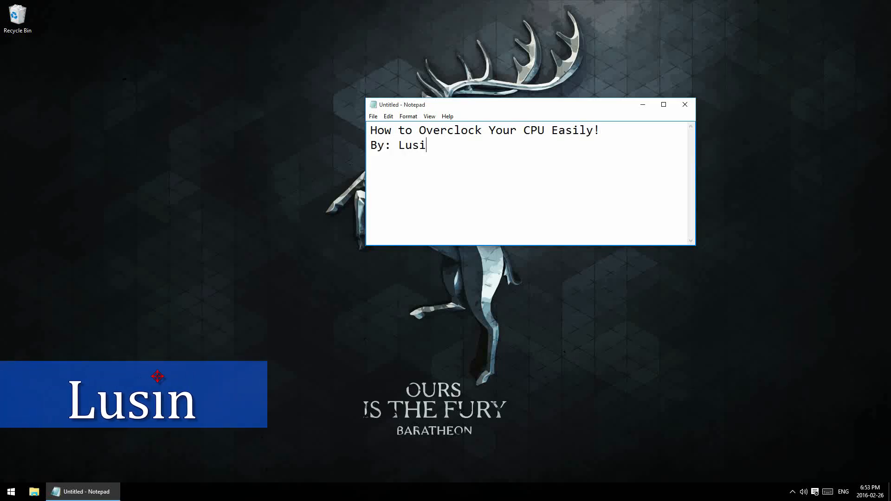
Close the untitled Notepad note without saving and bring up the Start menu
type("n")
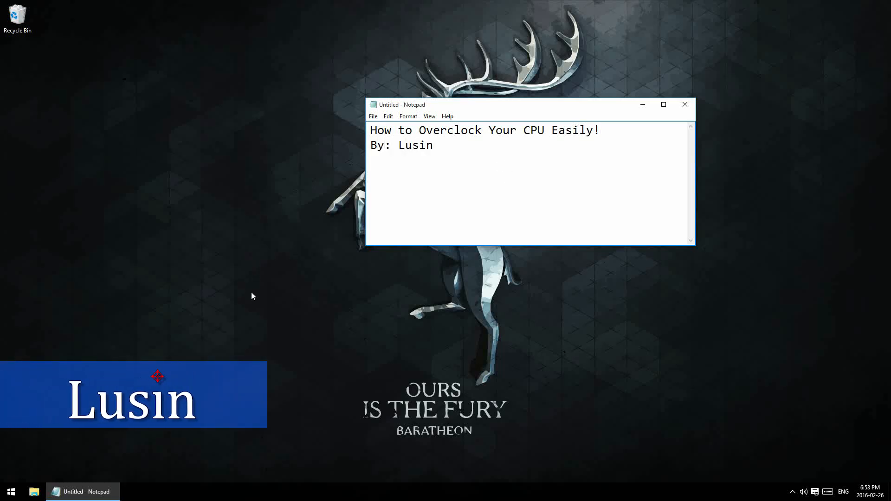
mouse_move(544, 339)
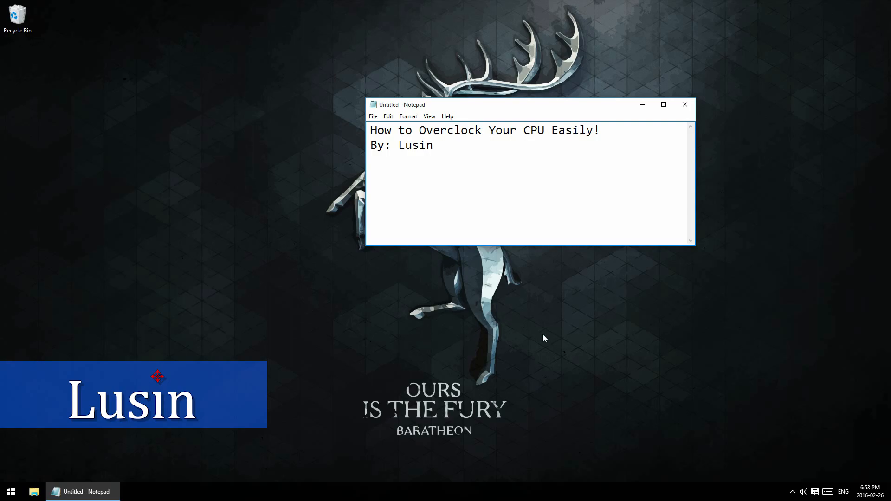
mouse_move(290, 334)
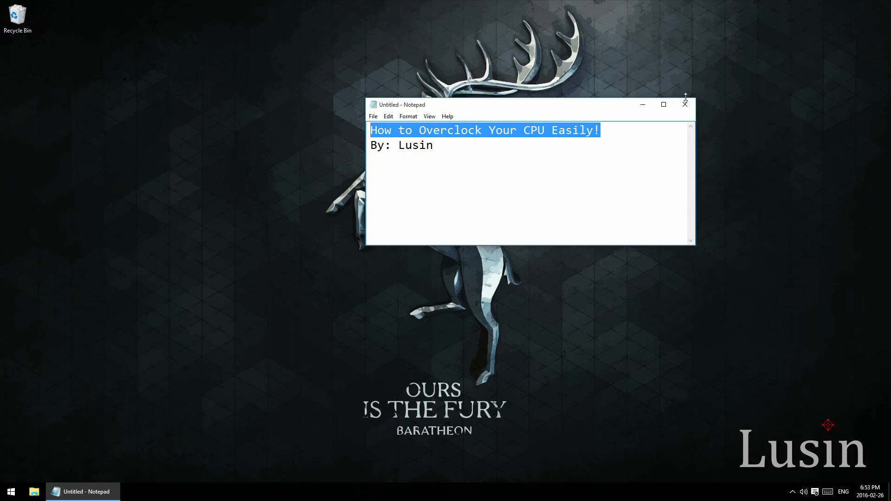
left_click(685, 104)
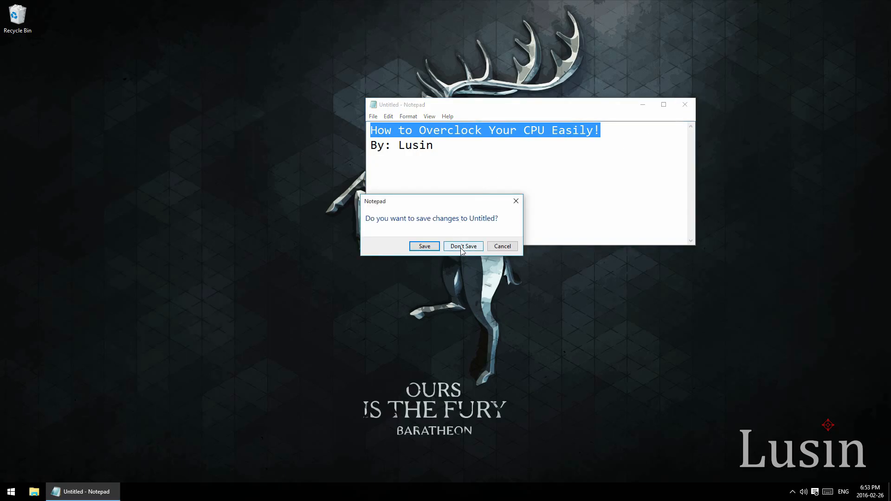
left_click(464, 246)
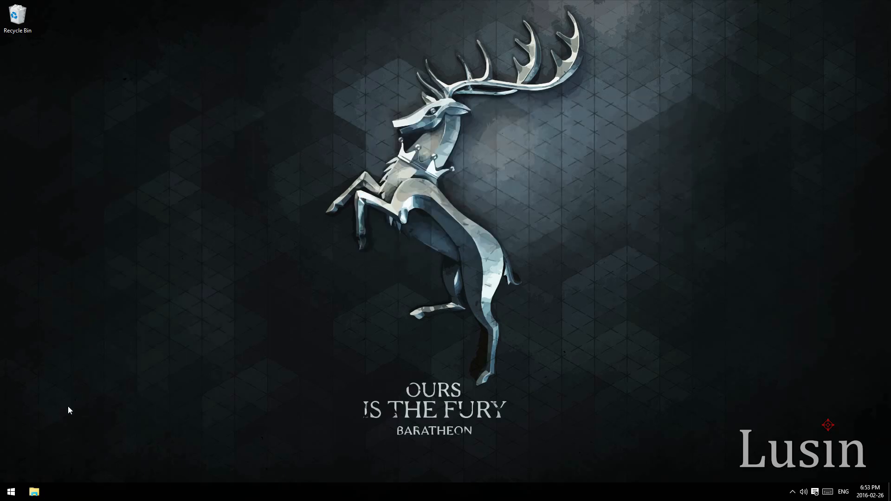
left_click(11, 492)
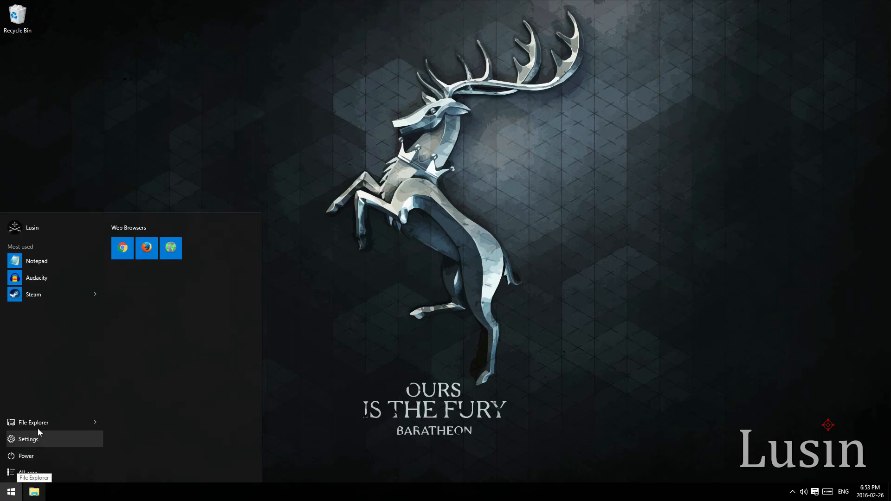
Browse File Explorer to the Windows folder on Local Disk (C:)
left_click(34, 423)
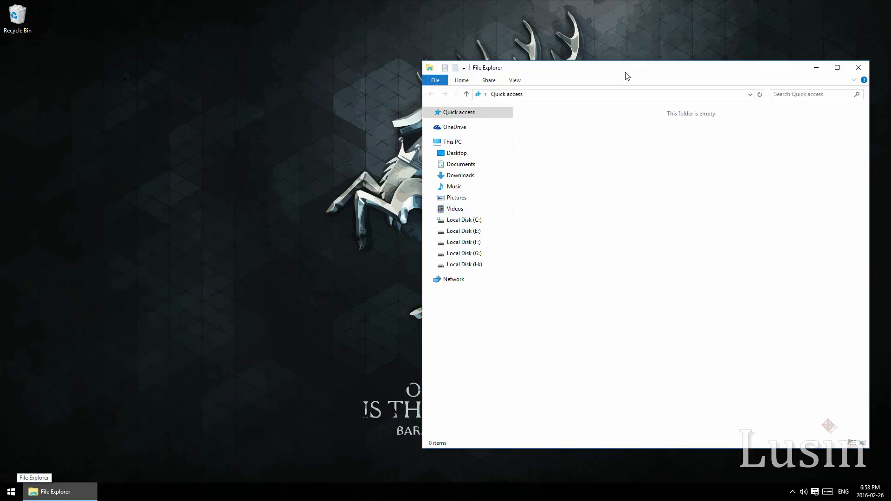
left_click(838, 67)
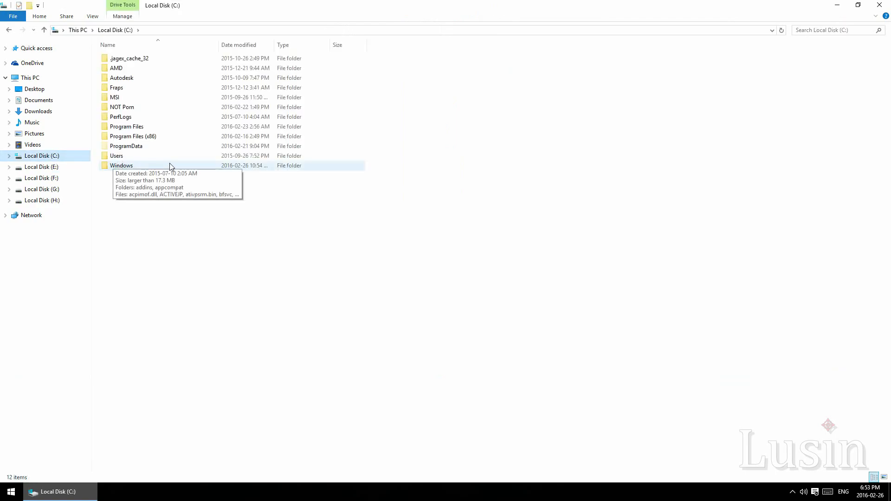
double_click(122, 166)
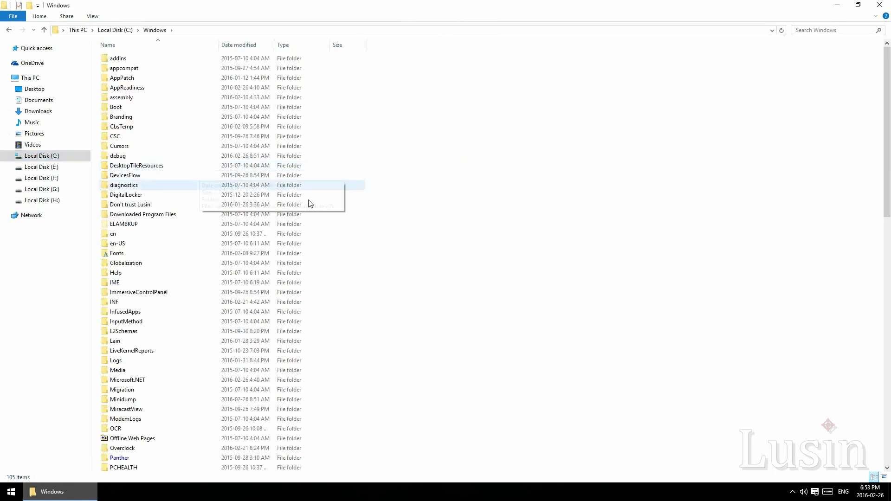
scroll("down", 3)
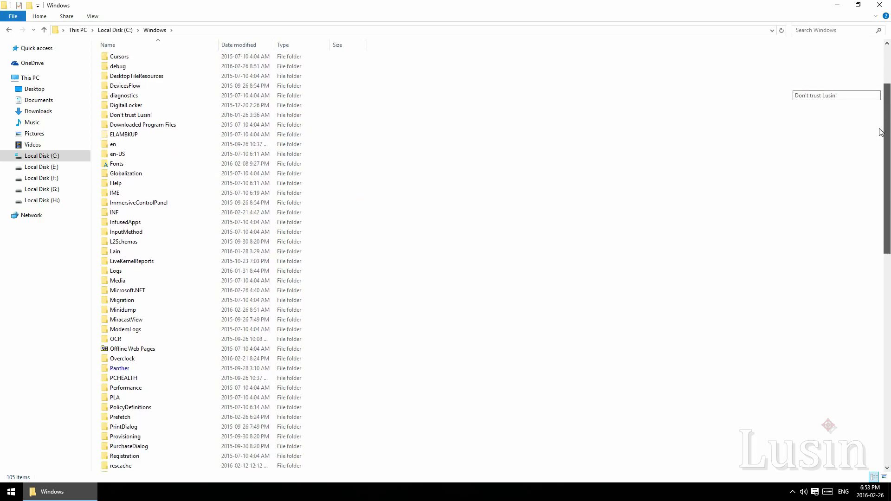
scroll("down", 3)
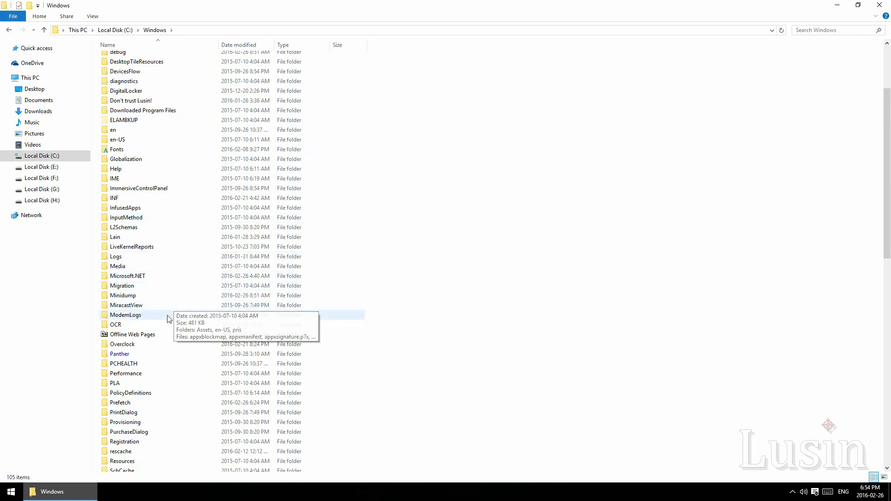
Enter the Overclock folder and launch the CPU tool inside it
left_click(122, 344)
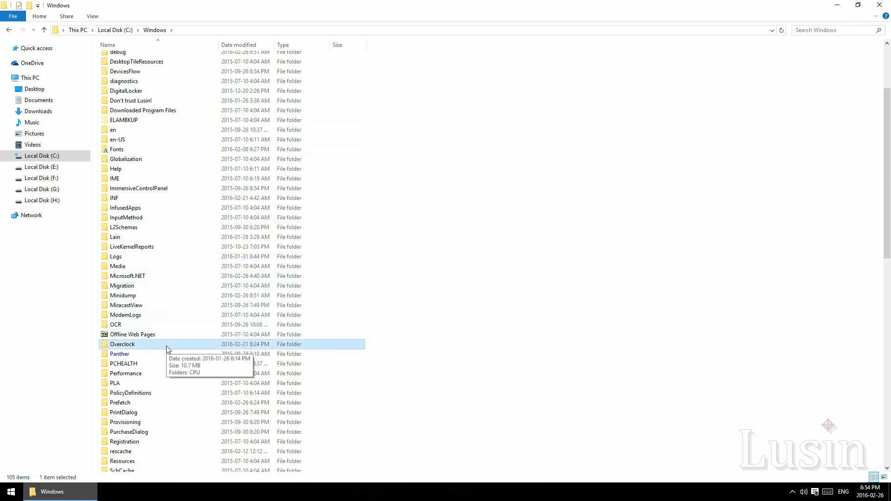
double_click(123, 344)
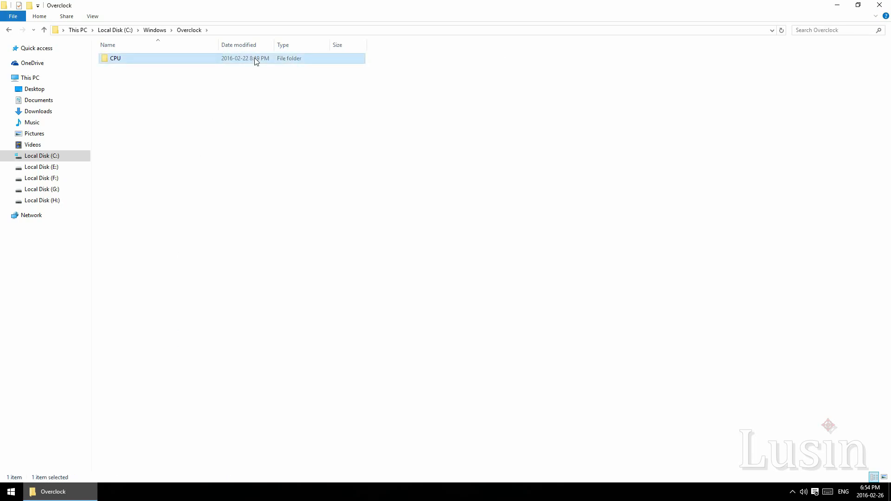
double_click(115, 57)
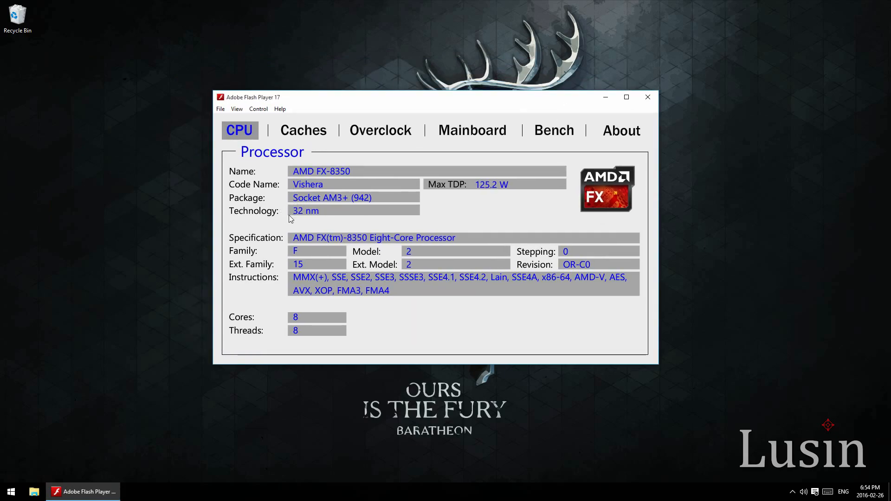
mouse_move(437, 202)
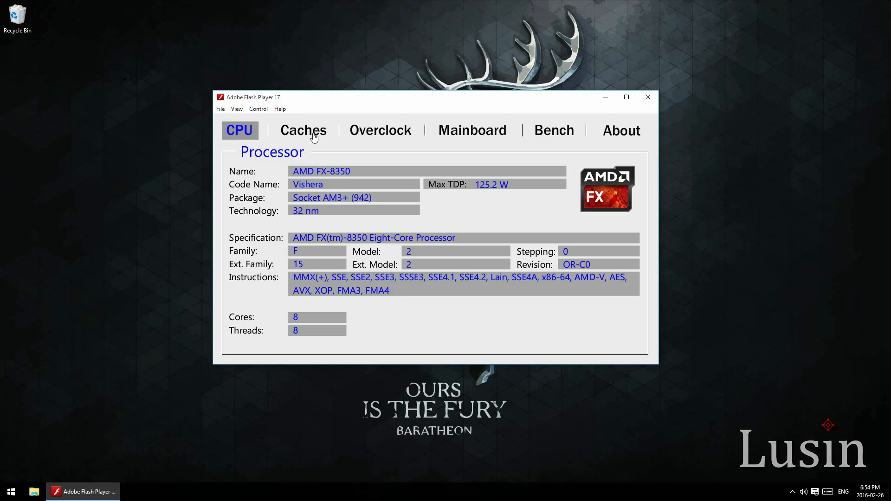
Review the Cache, Overclock, Mainboard and Bench pages, ending on About showing version 1.54.0
left_click(302, 130)
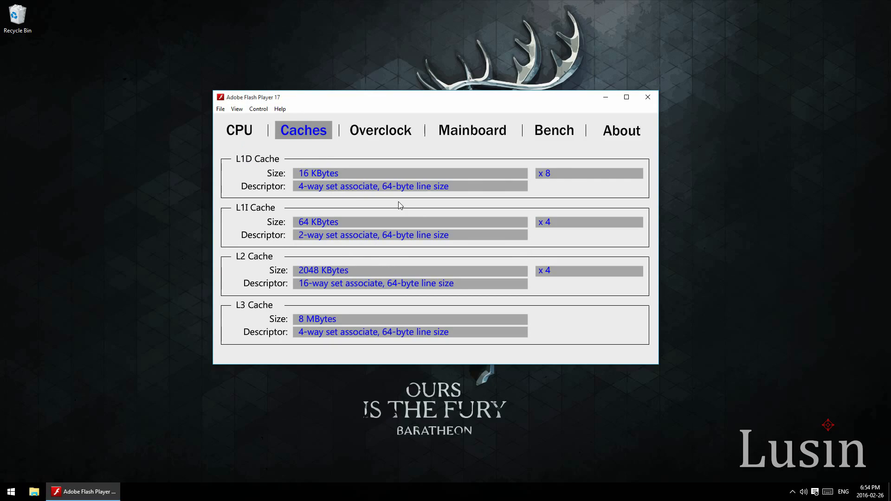
mouse_move(349, 171)
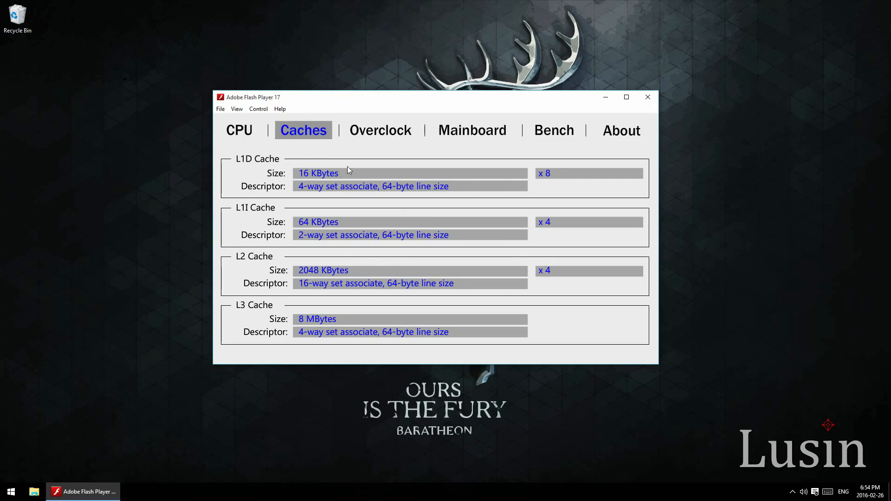
left_click(381, 130)
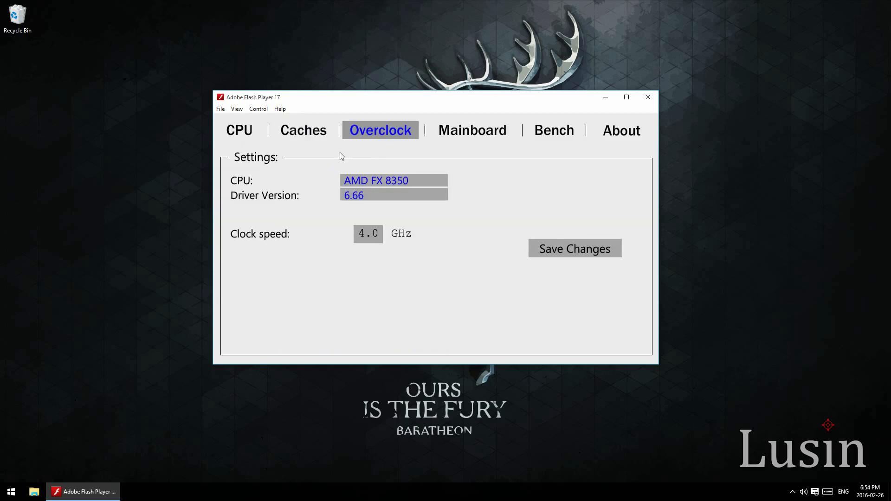
mouse_move(355, 153)
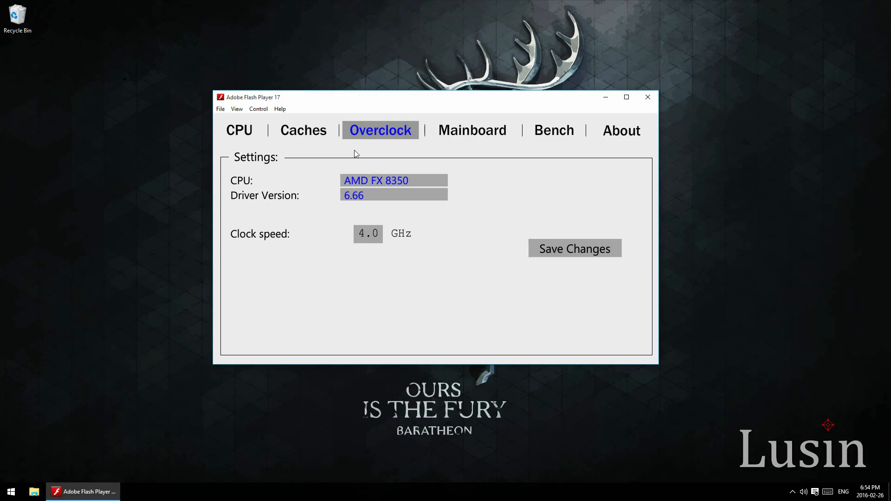
mouse_move(371, 156)
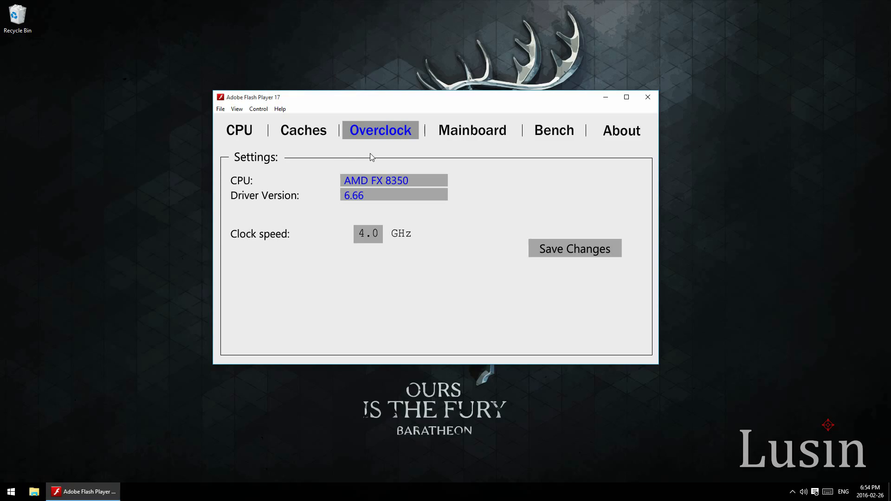
left_click(471, 130)
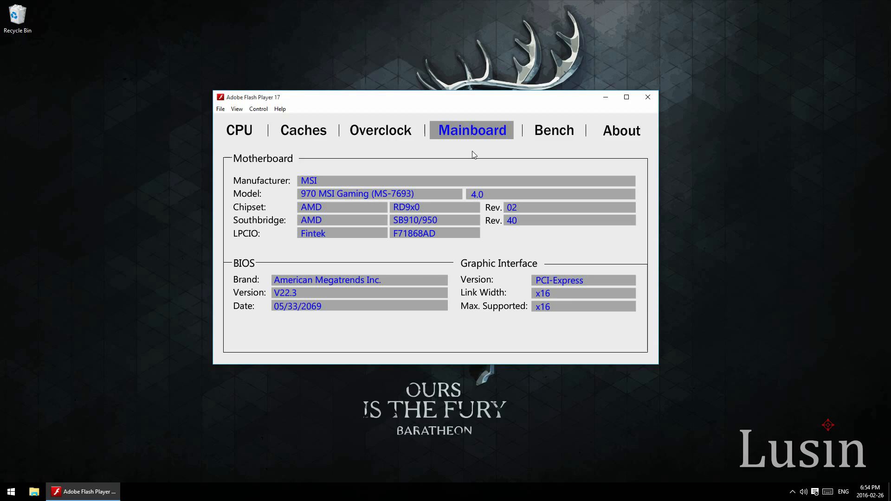
mouse_move(456, 168)
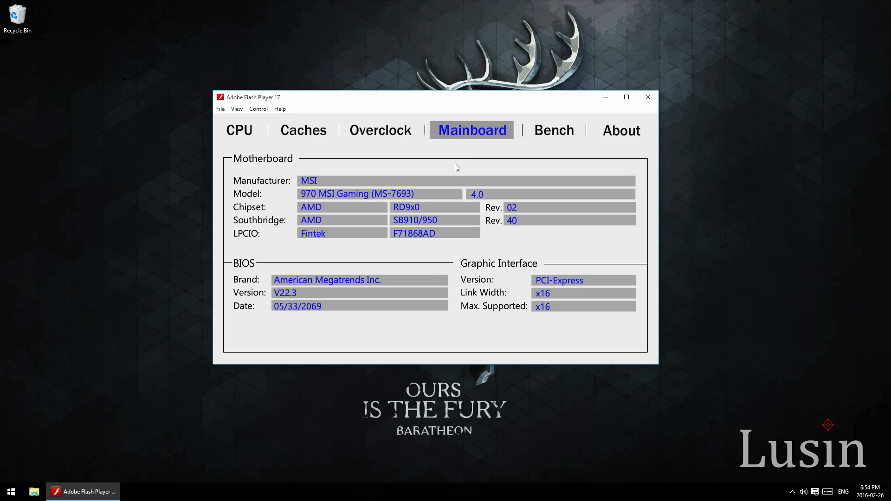
left_click(553, 130)
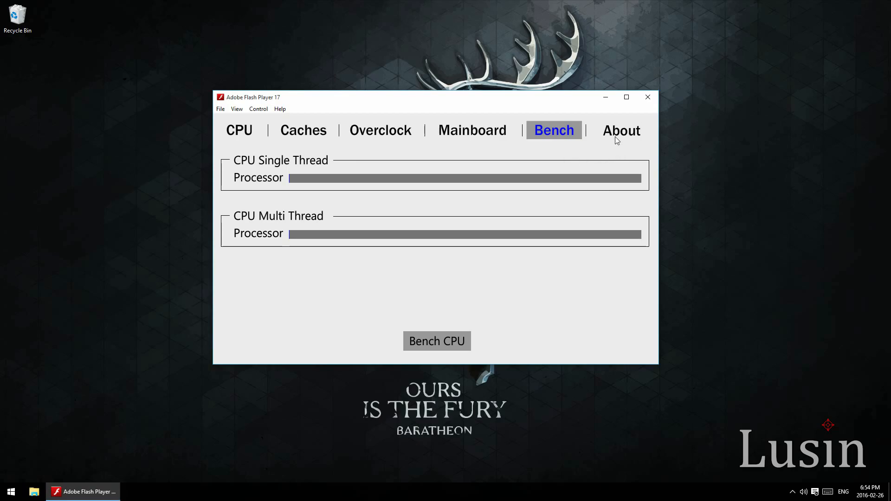
left_click(622, 130)
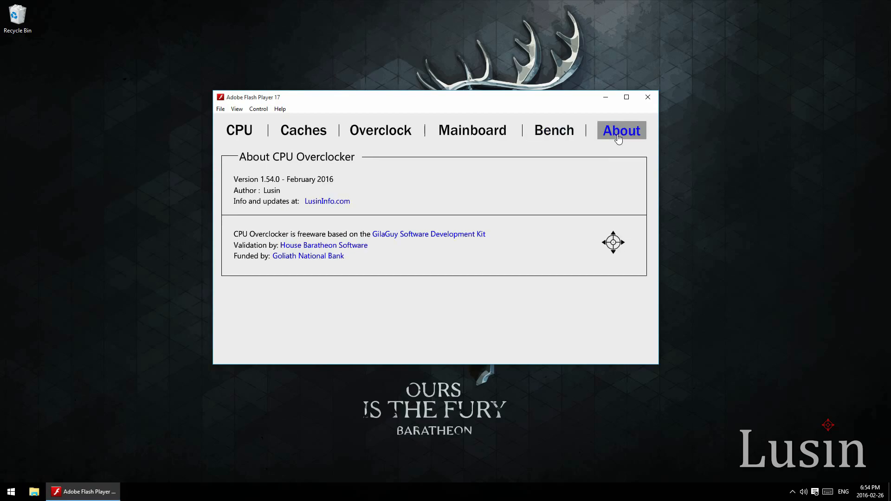
mouse_move(384, 134)
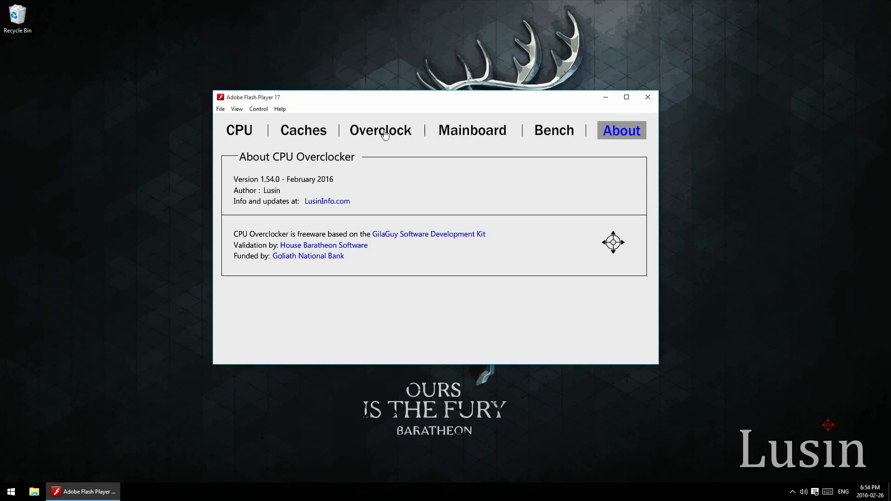
Raise the clock speed field from 4.0 to 8 GHz and save the change
left_click(381, 130)
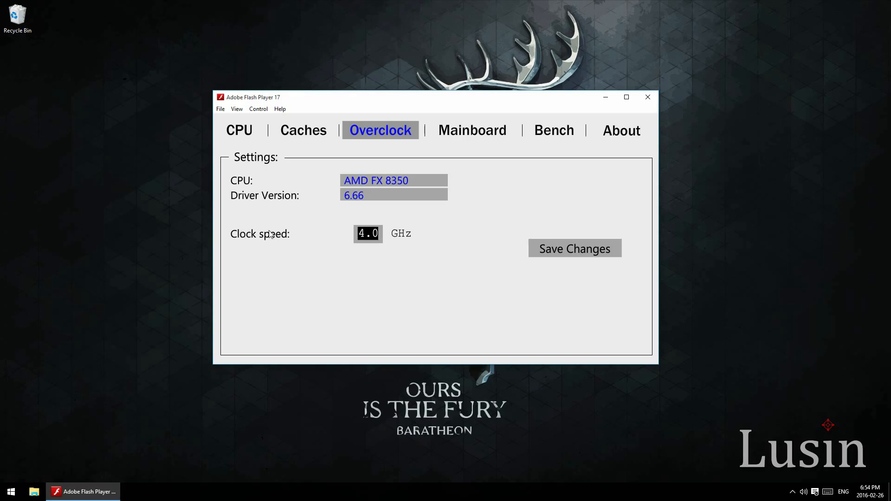
mouse_move(341, 234)
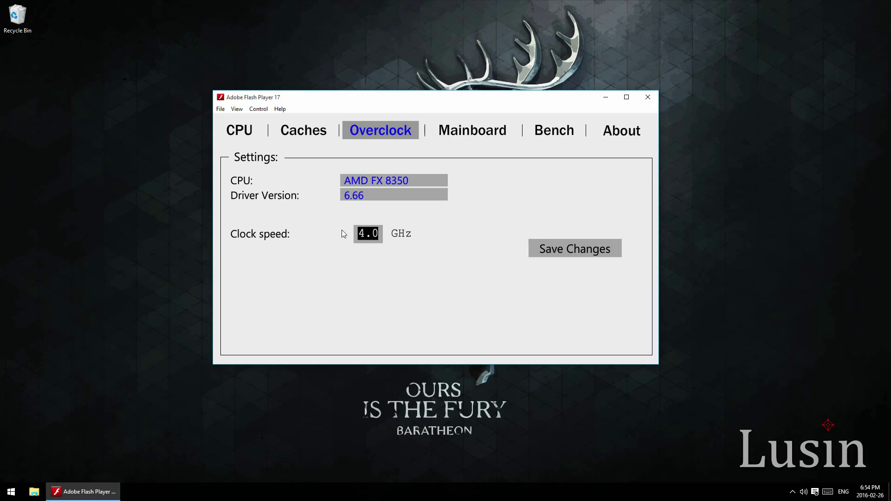
type("8")
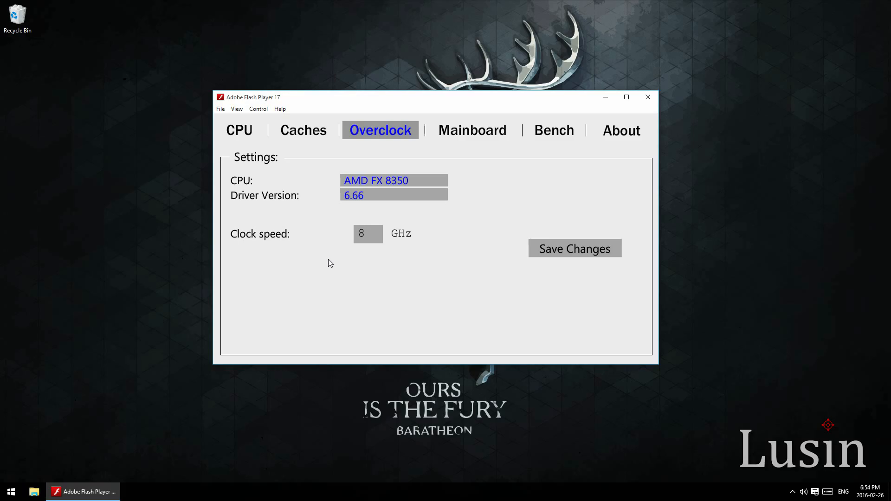
left_click(368, 234)
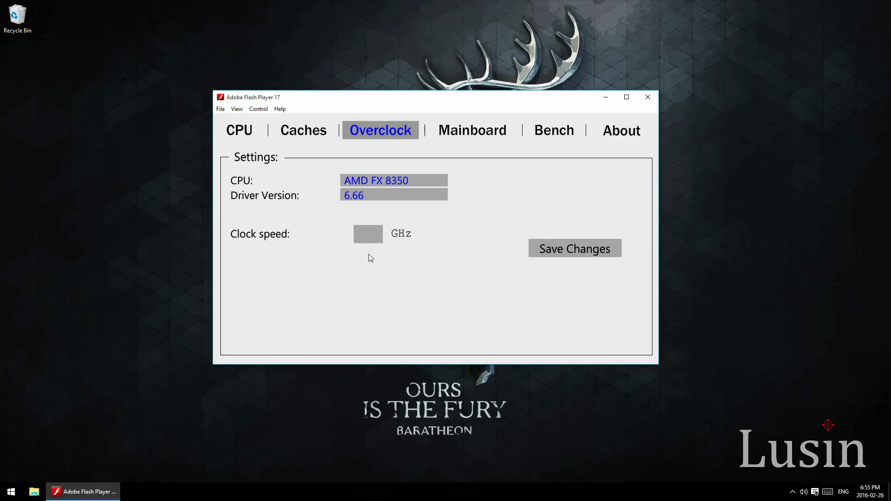
type("15")
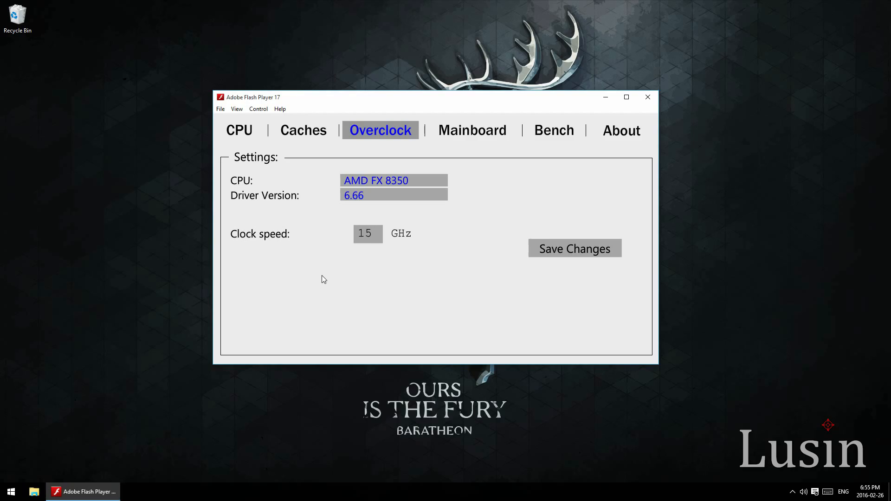
left_click(368, 234)
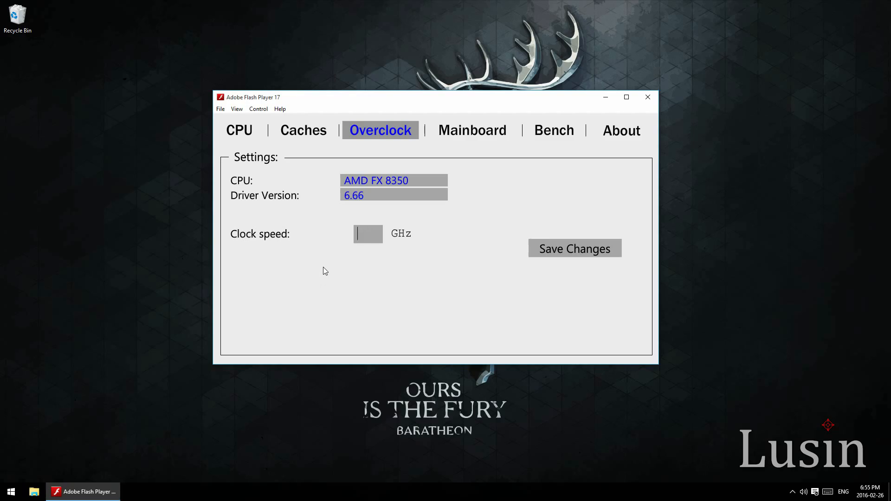
type("8")
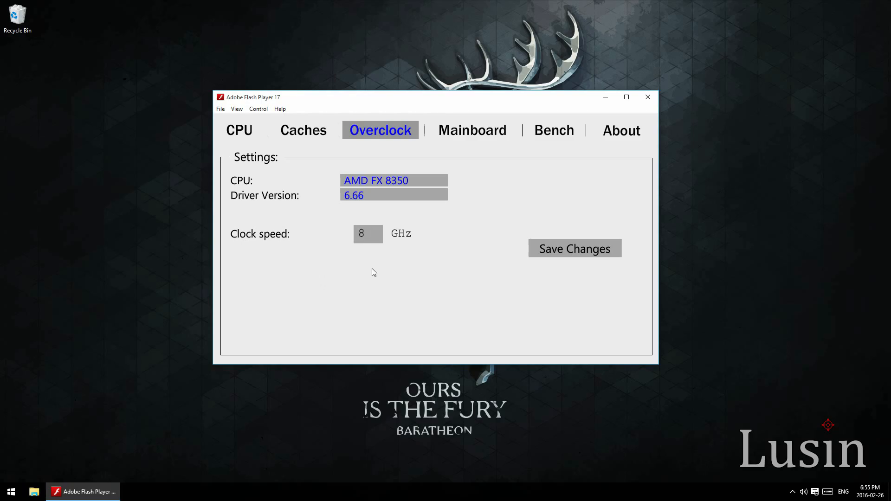
left_click(575, 249)
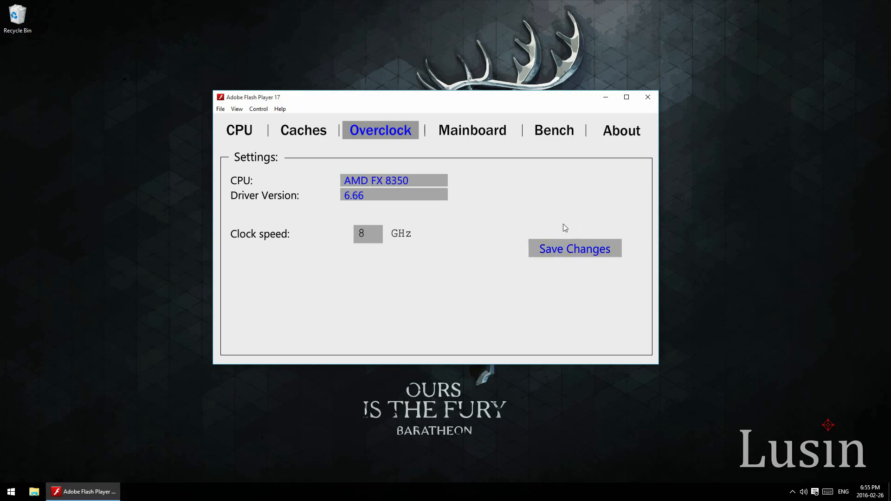
Run Bench CPU, scoring 2425 single-thread and 15330 multi-thread
left_click(553, 130)
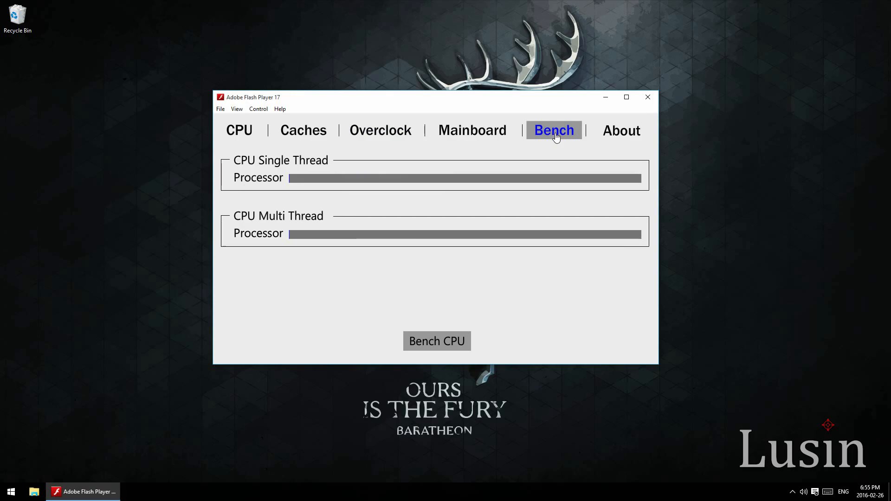
mouse_move(441, 273)
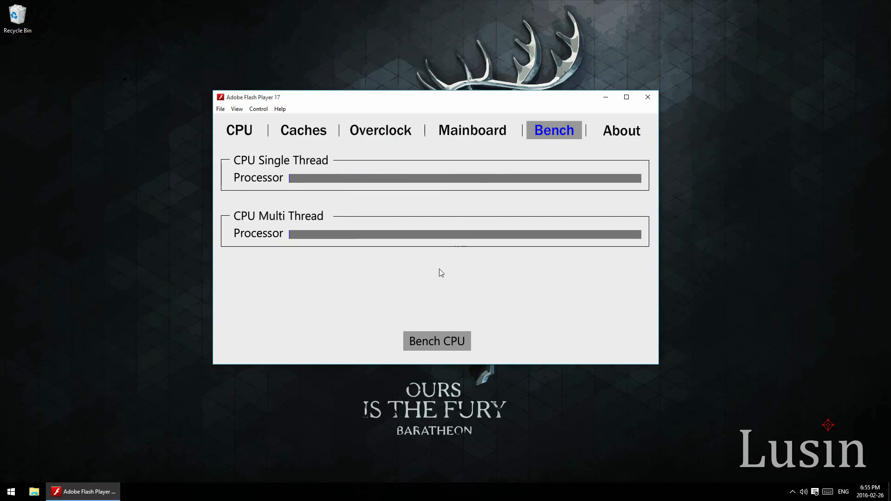
left_click(436, 342)
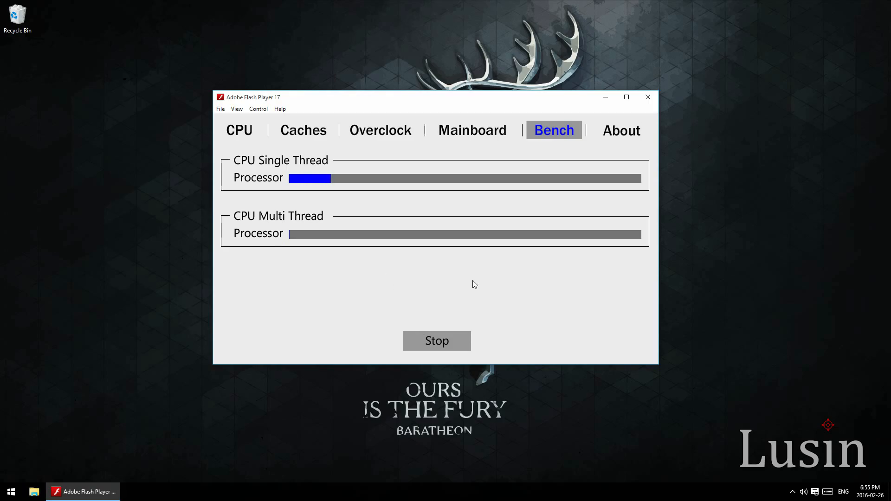
mouse_move(490, 291)
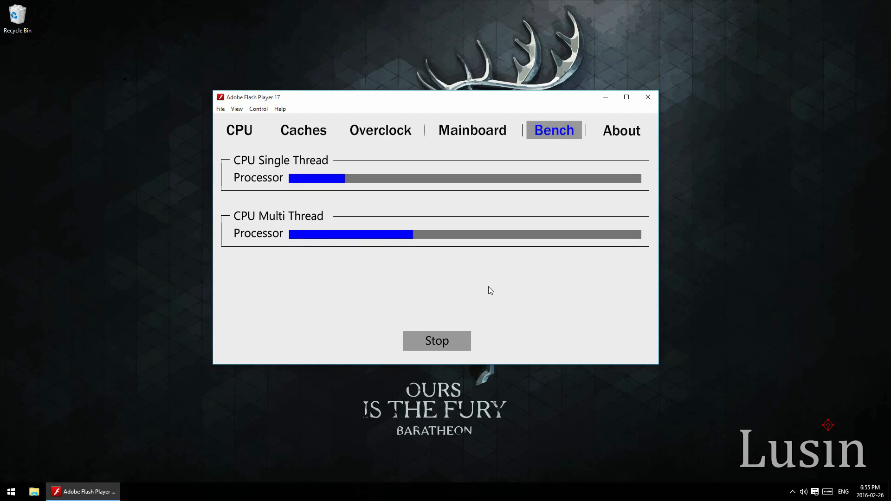
left_click(437, 341)
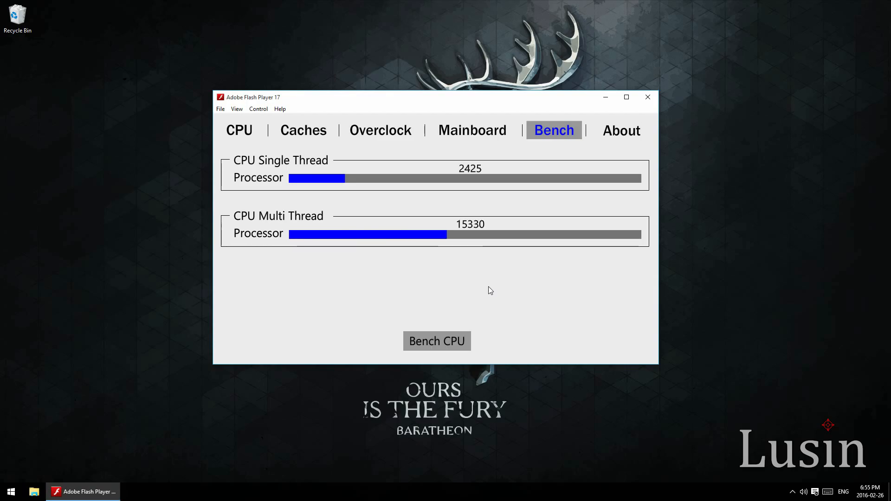
mouse_move(510, 296)
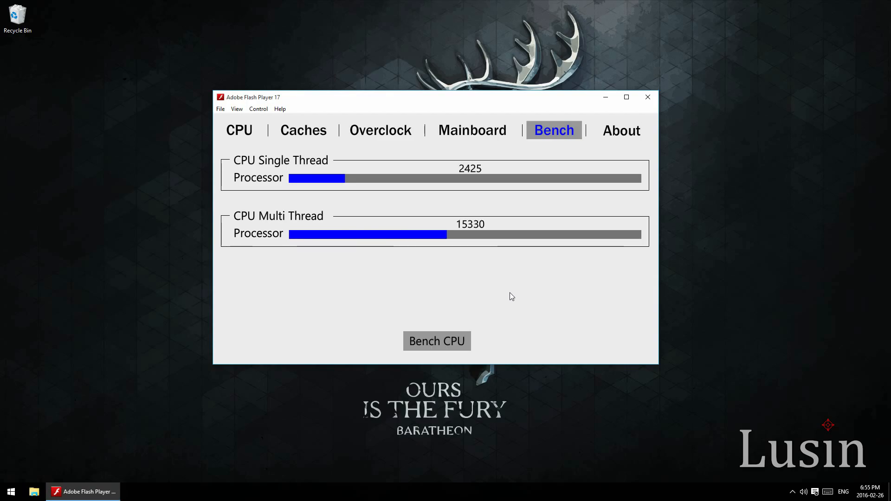
mouse_move(301, 247)
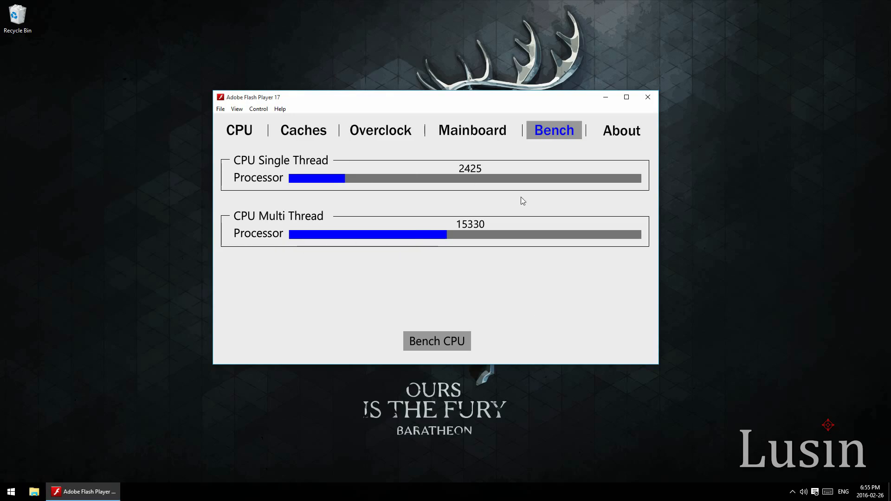
mouse_move(480, 186)
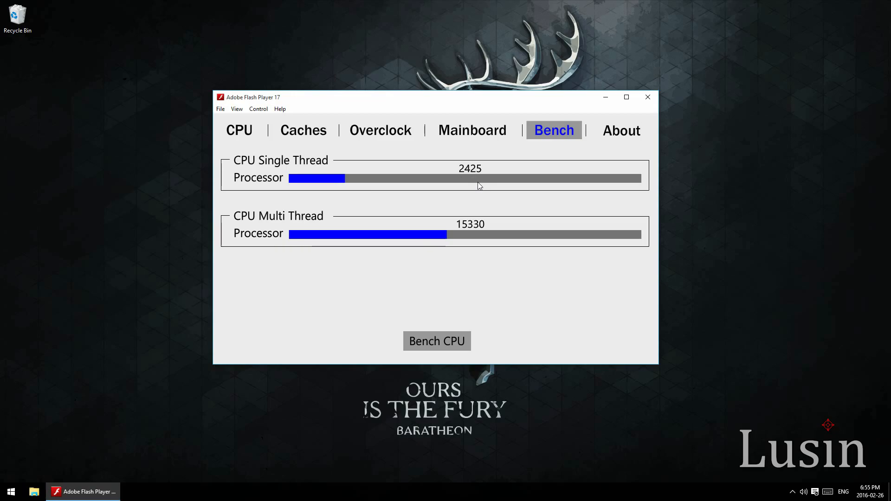
mouse_move(466, 229)
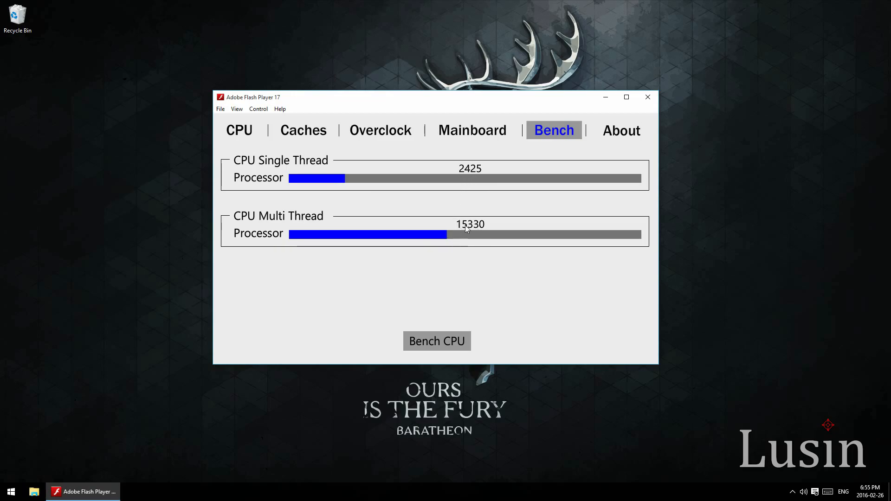
mouse_move(512, 249)
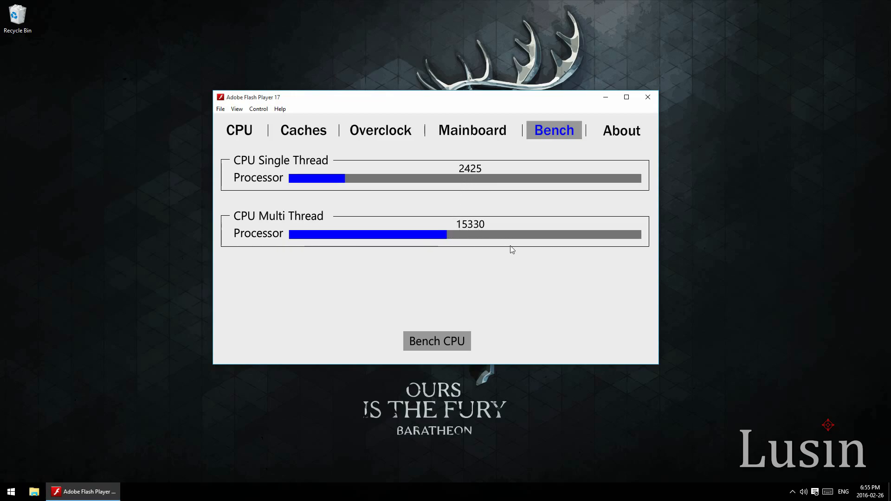